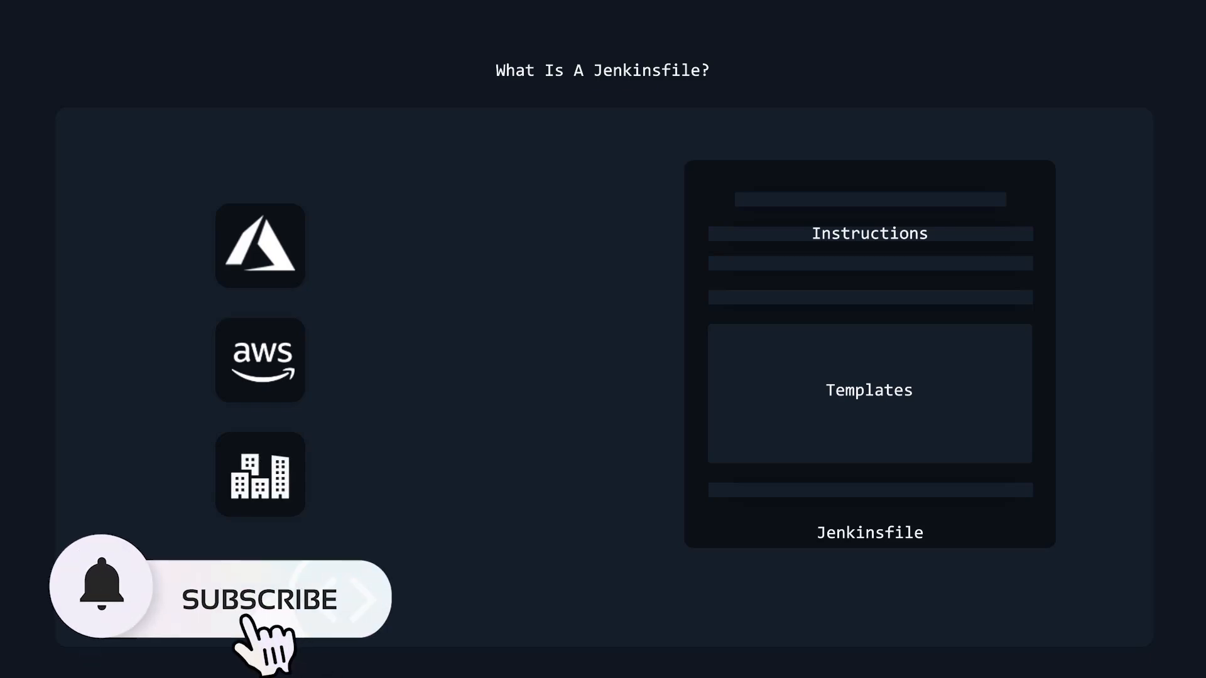
Animate the gears tile and a blank tile into the column between the platform icons and the Jenkinsfile
left_click(257, 597)
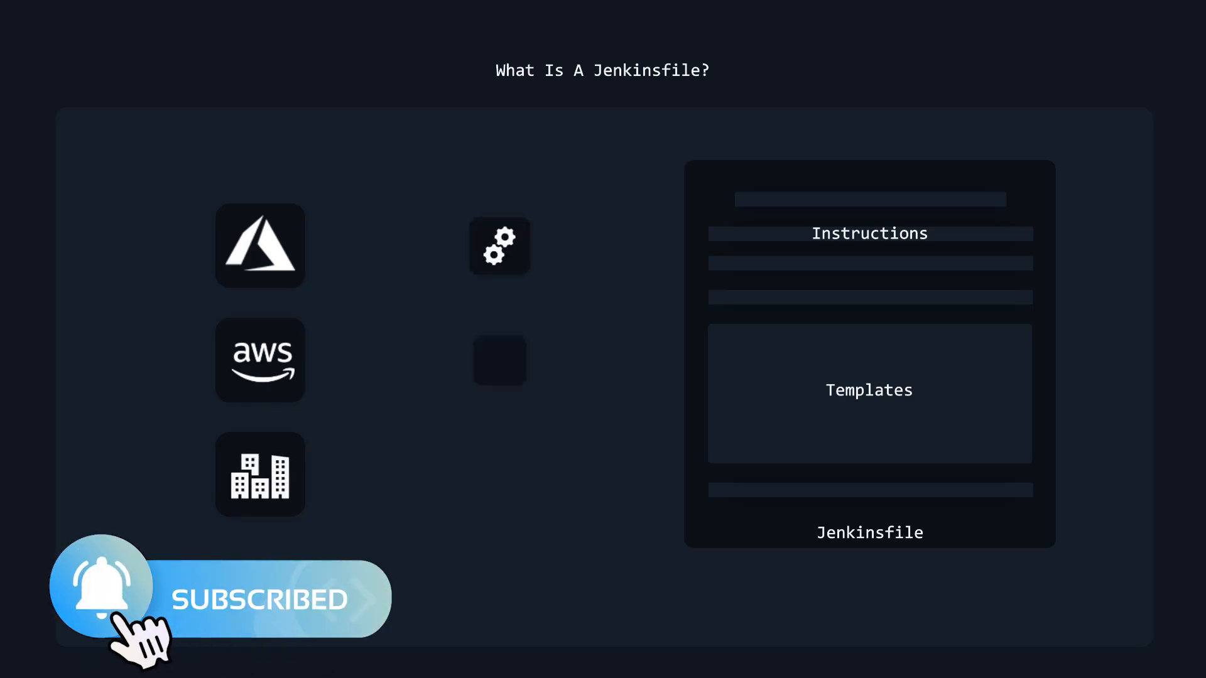